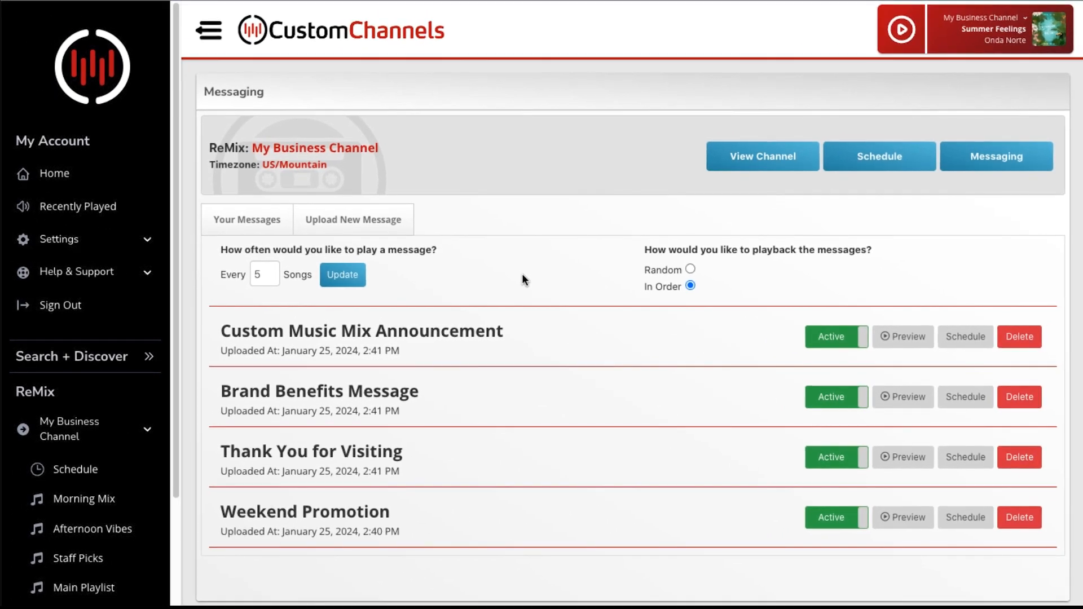
Upload Tuesday Happy Hour.mp3 and add it to the message list as 'Tuesday Happy Hour'.
click(353, 219)
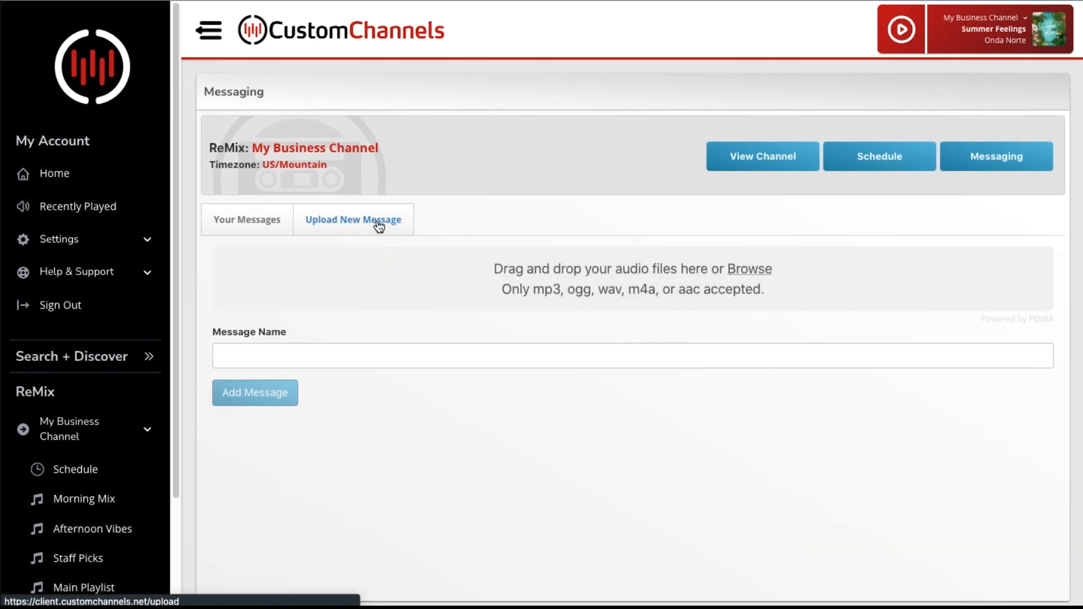
mouse_move(769, 276)
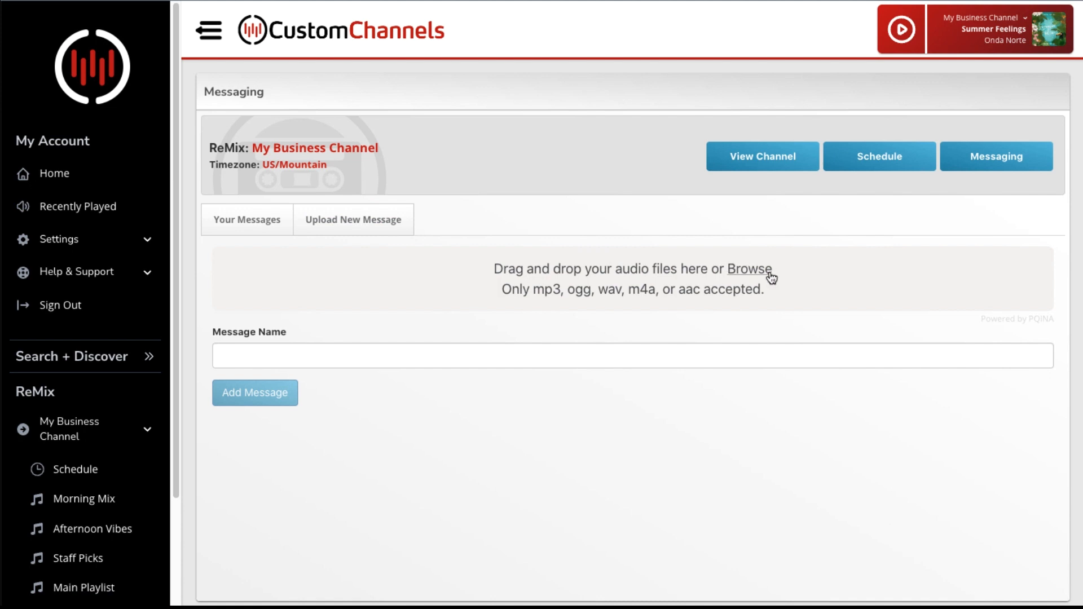
click(748, 268)
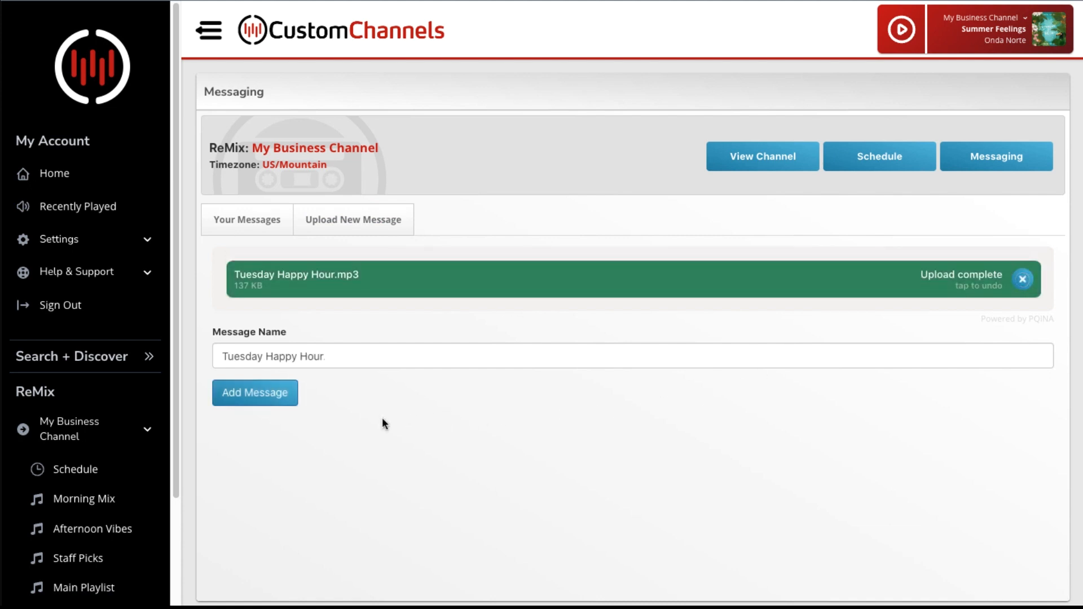
click(255, 392)
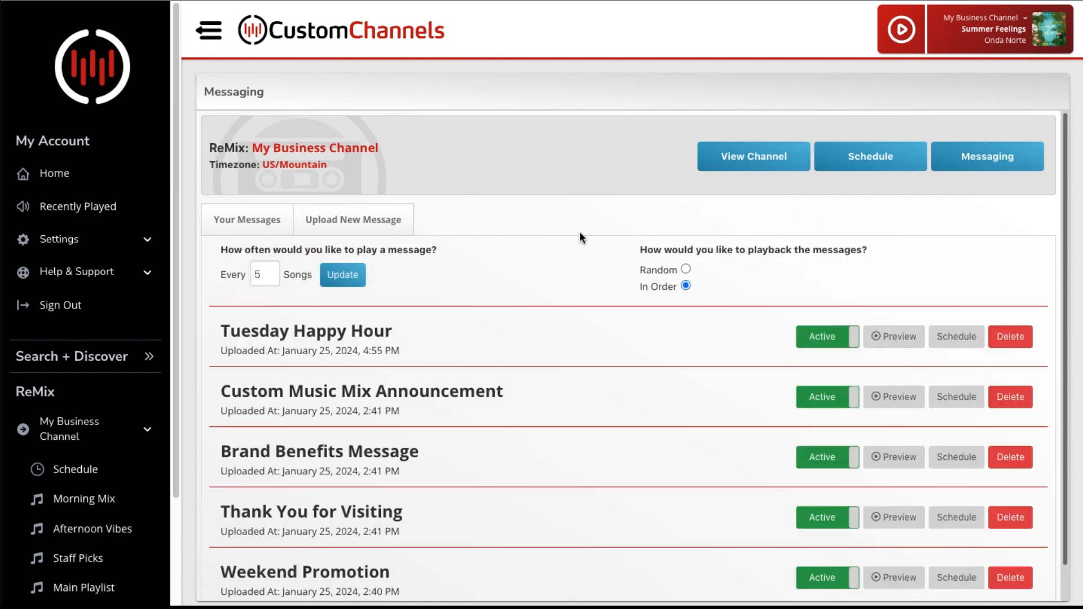
mouse_move(883, 354)
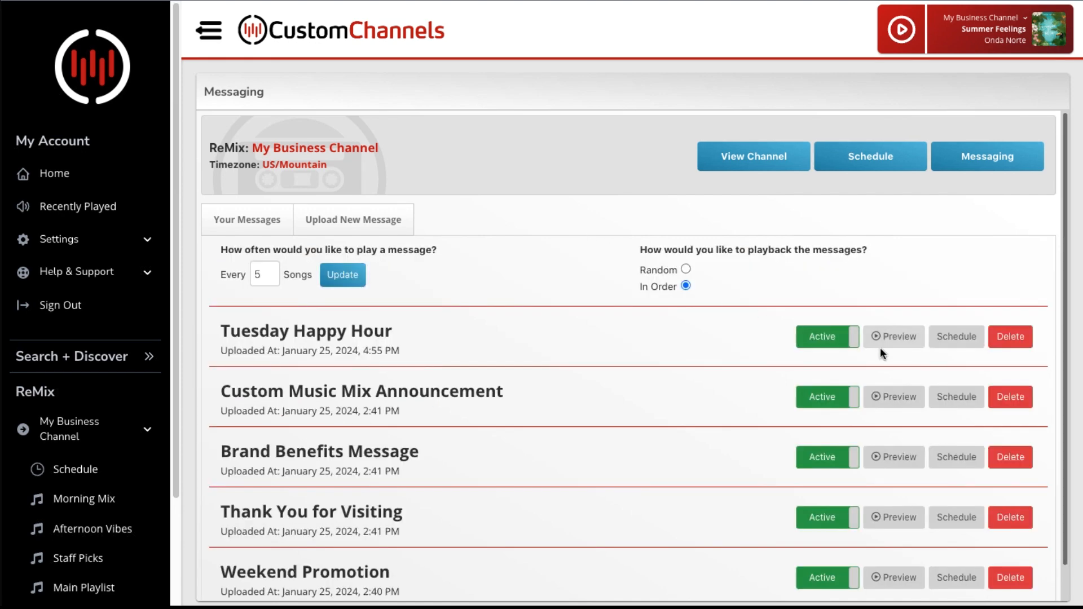
Limit Tuesday Happy Hour's play days to Sunday, Monday and Tuesday.
click(955, 336)
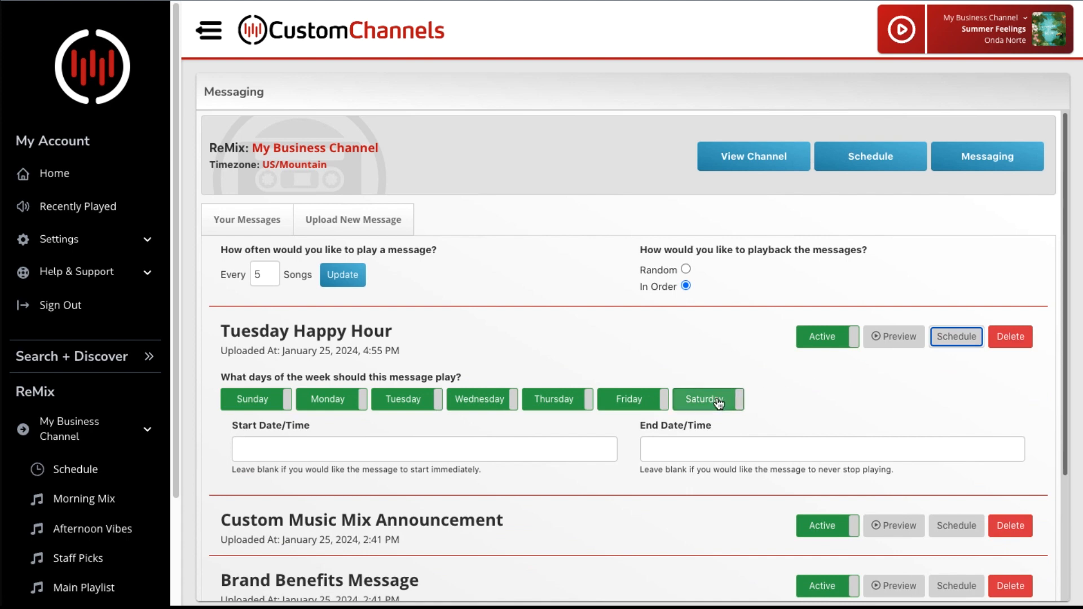
click(481, 399)
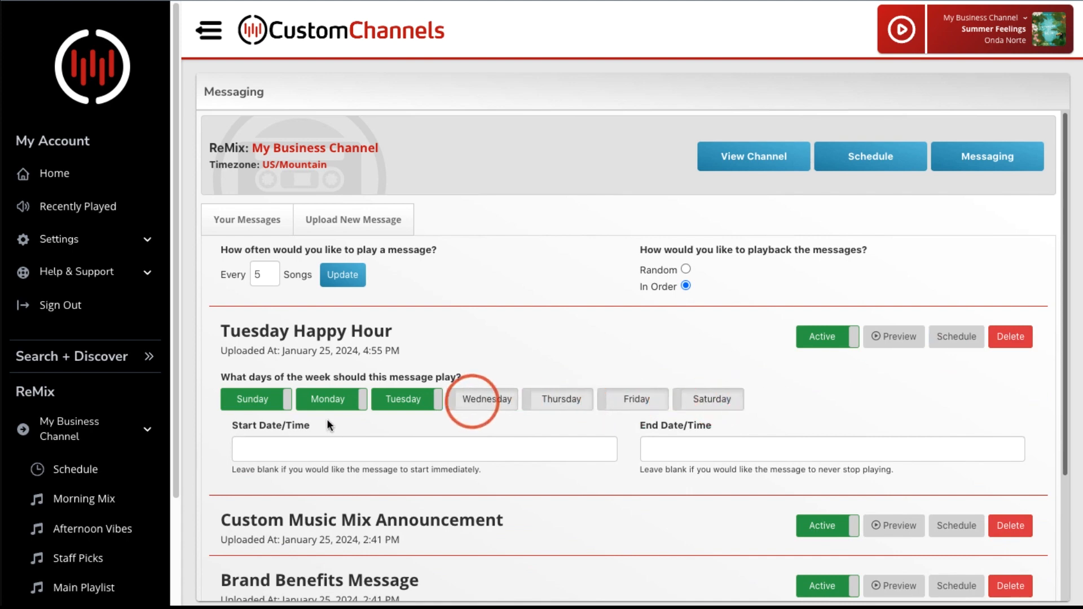
click(256, 399)
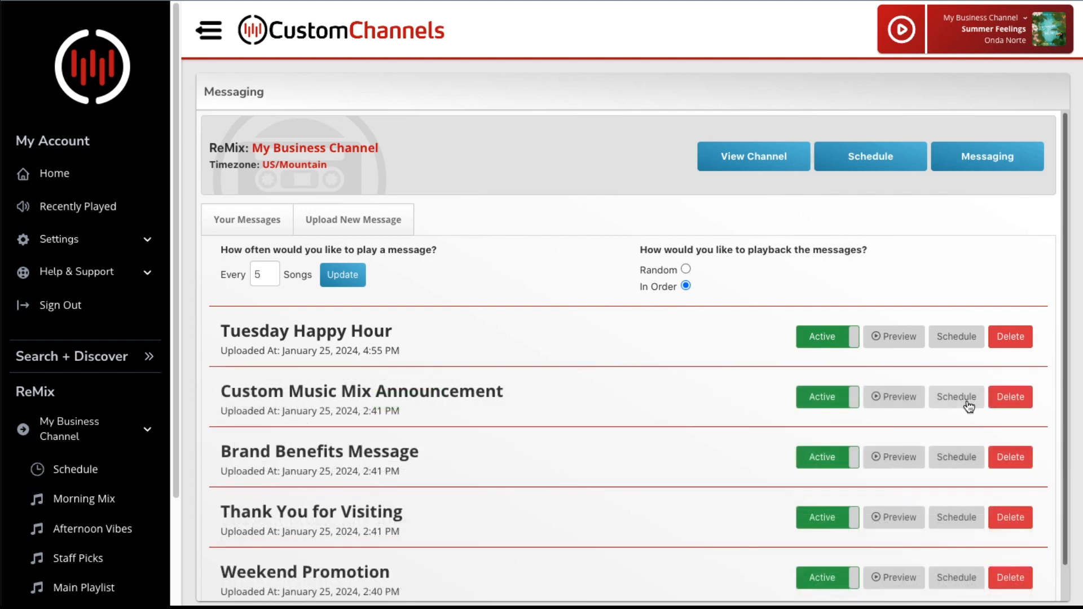
Schedule Custom Music Mix Announcement to run from 01/25/2024 to 04/30/2024.
click(956, 396)
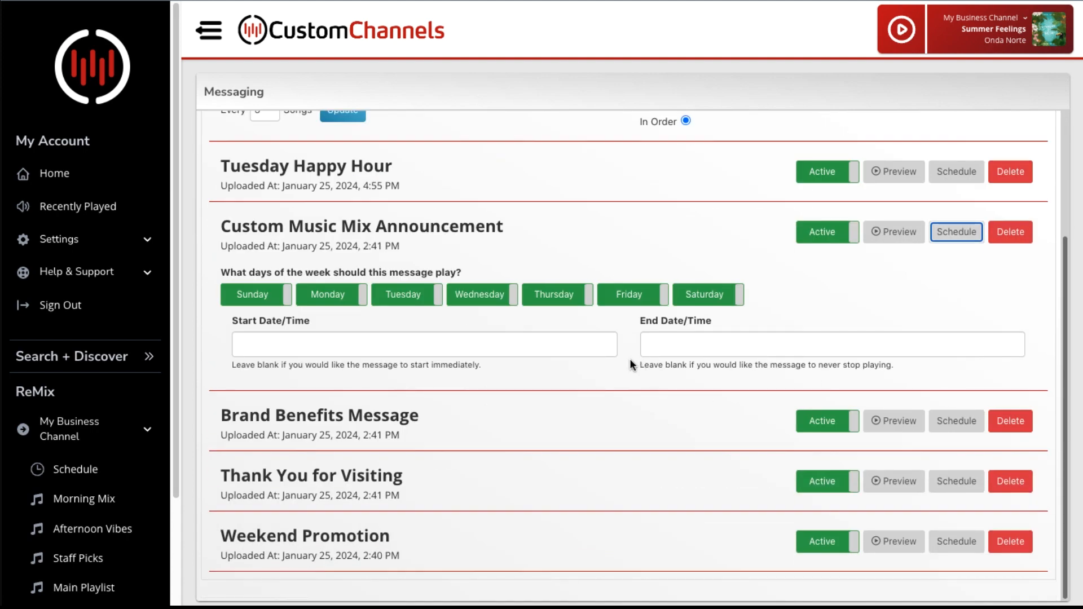
click(424, 344)
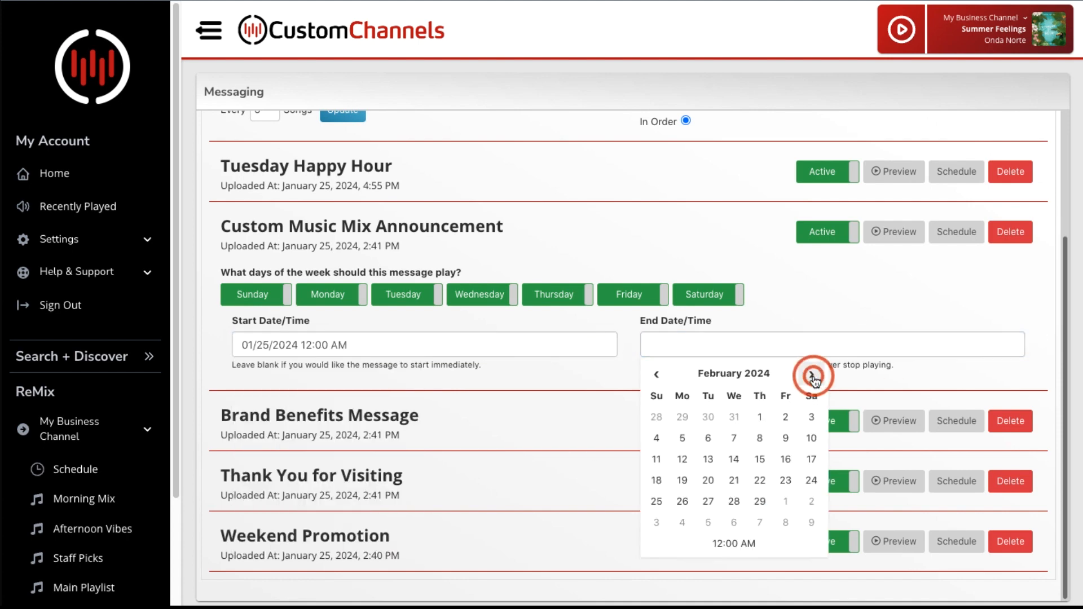
click(812, 374)
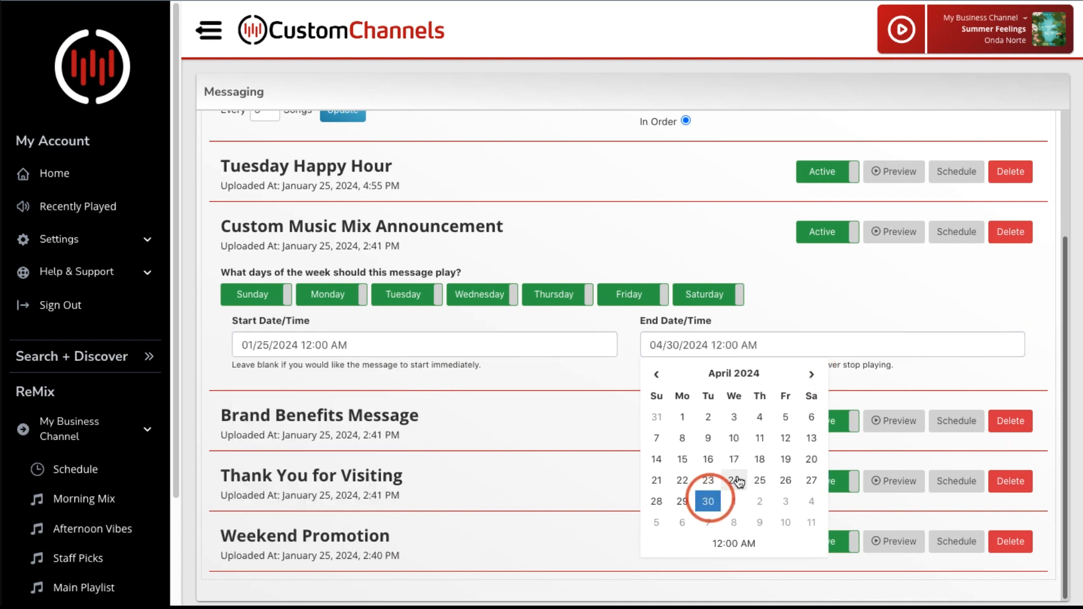
mouse_move(894, 313)
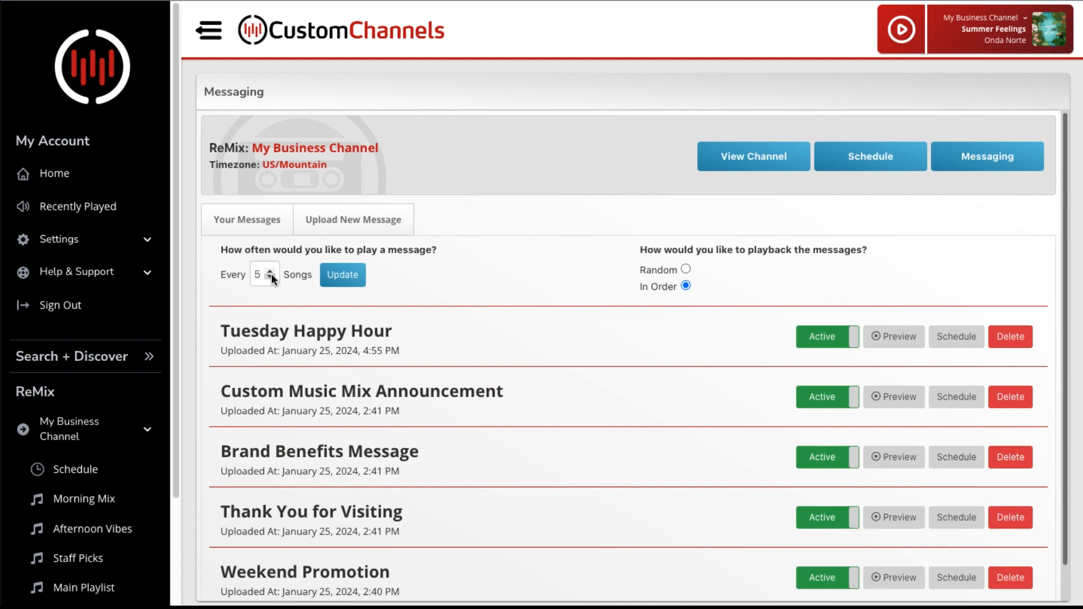
Set the message interval to every 8 songs and save it.
click(272, 270)
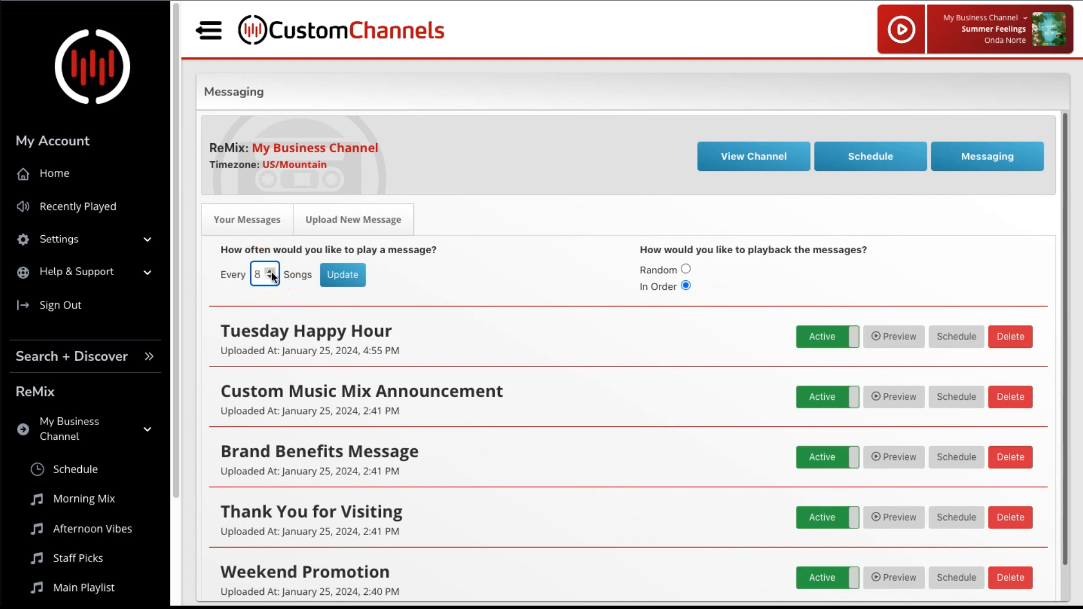
click(342, 274)
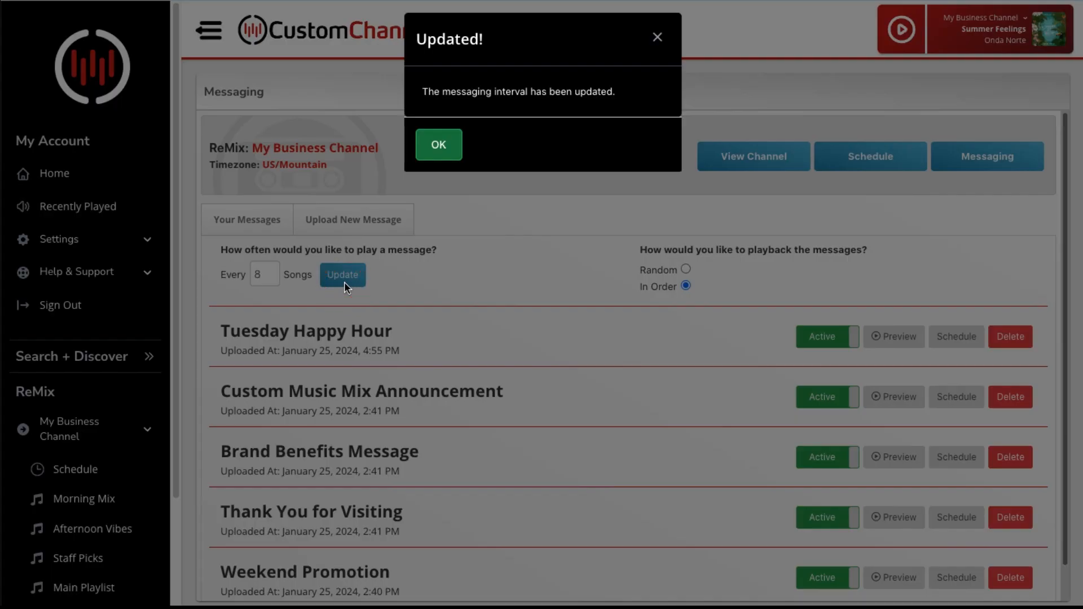